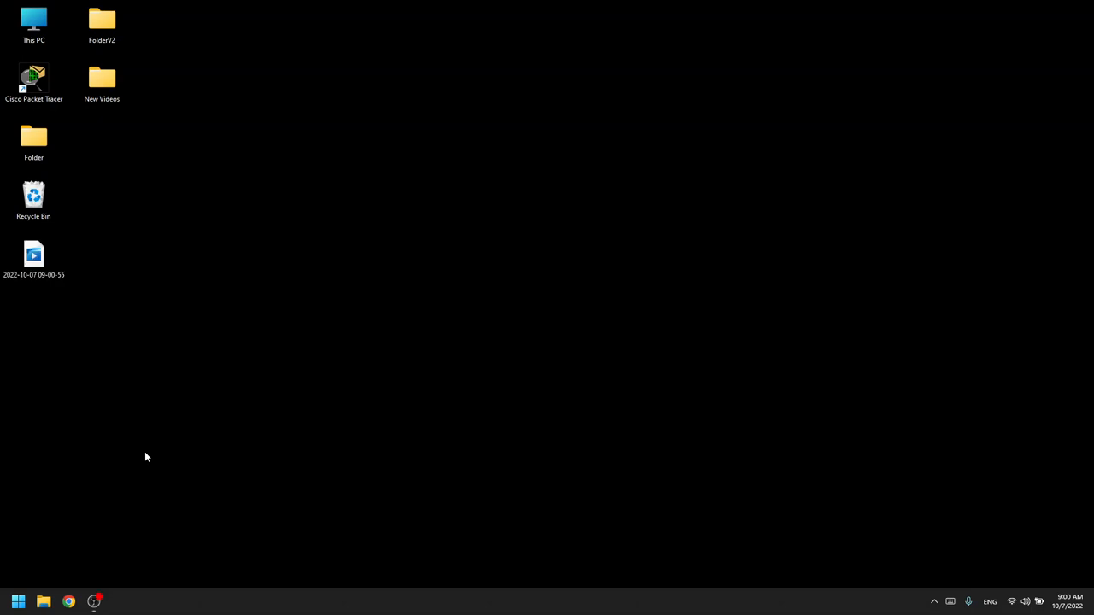
- Launch the Settings app from Start by searching 'se'
left_click(17, 601)
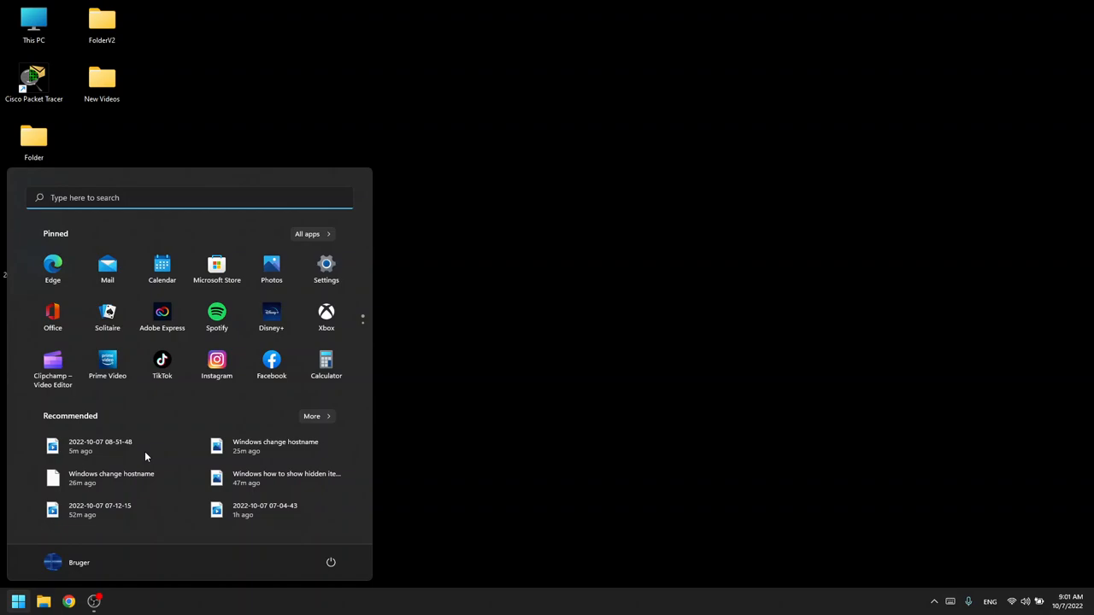
type("se")
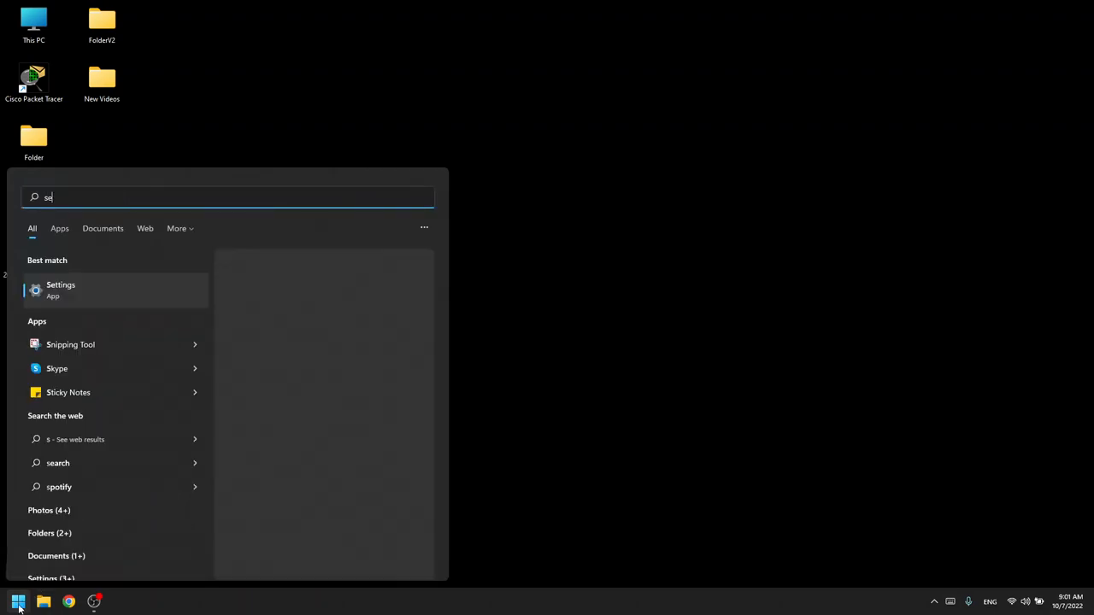
left_click(62, 291)
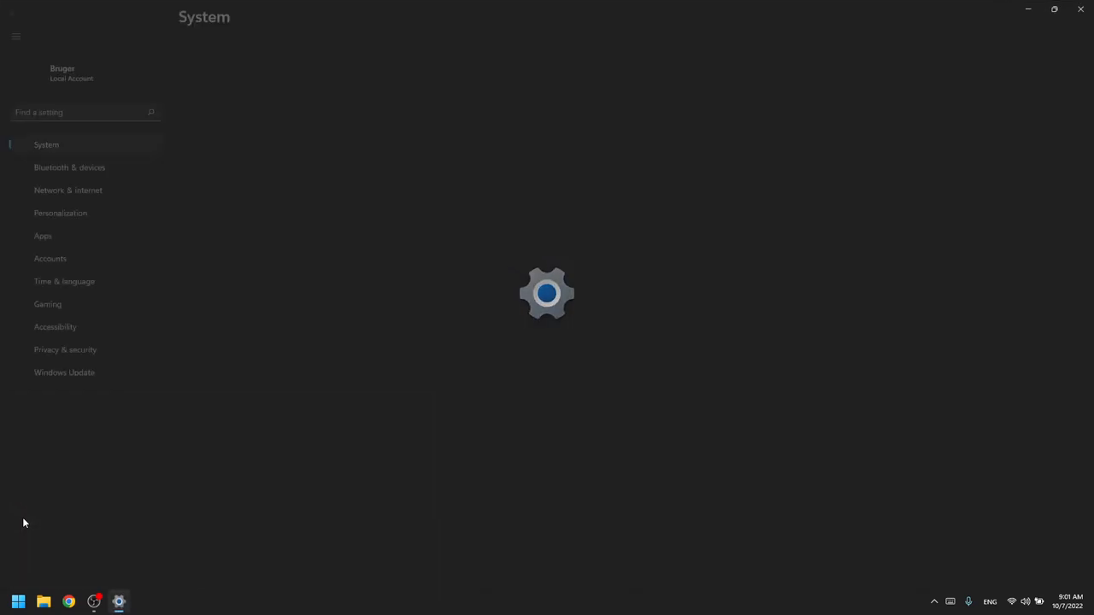
- Navigate to the Date & time page under Time & language
left_click(65, 258)
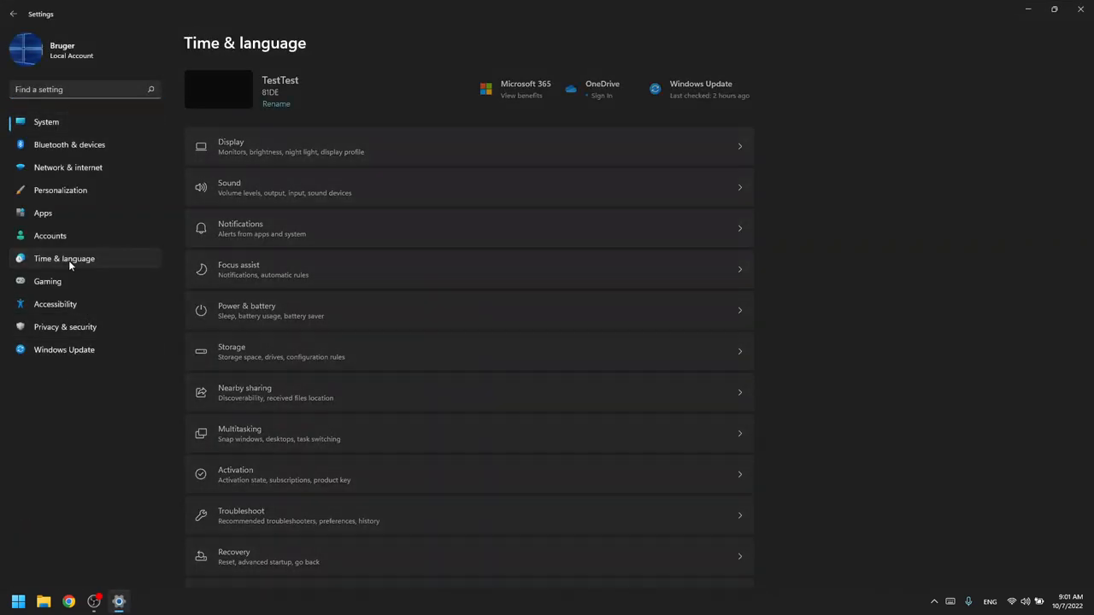
left_click(63, 258)
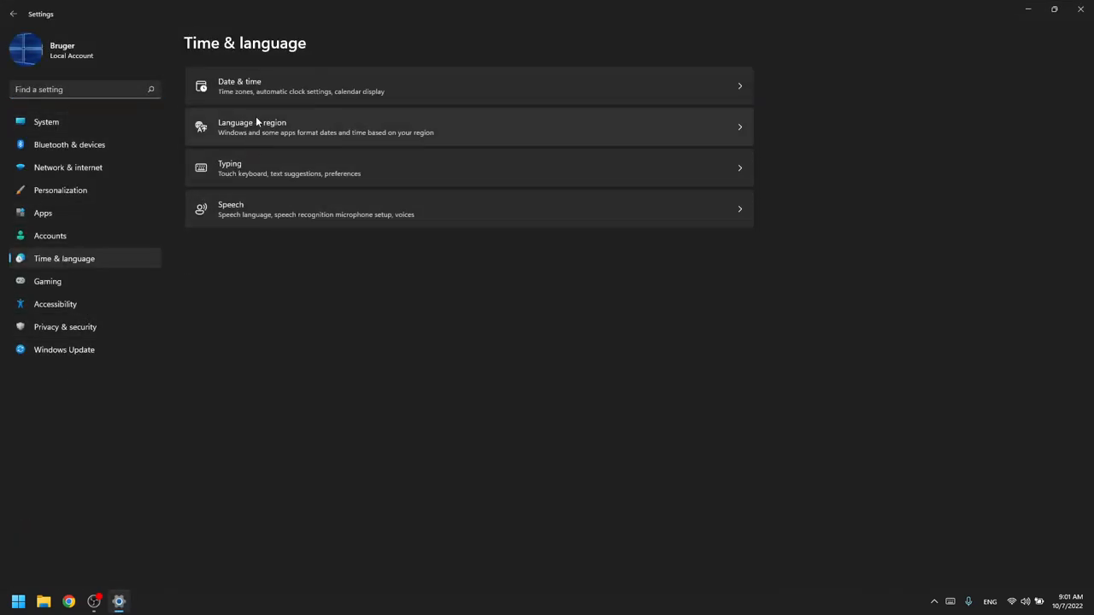
left_click(468, 86)
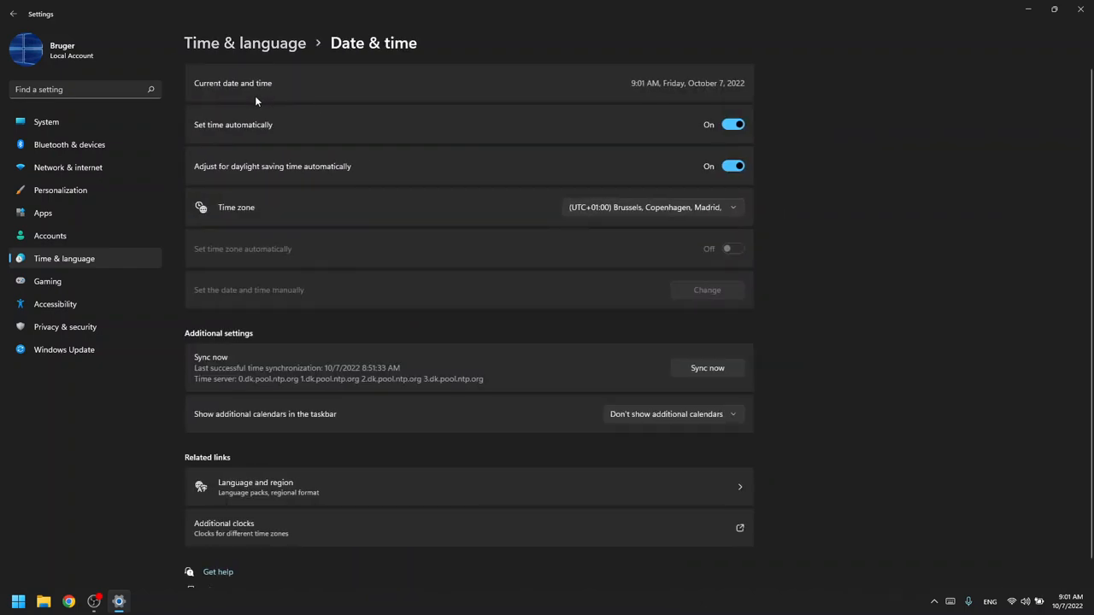
mouse_move(273, 133)
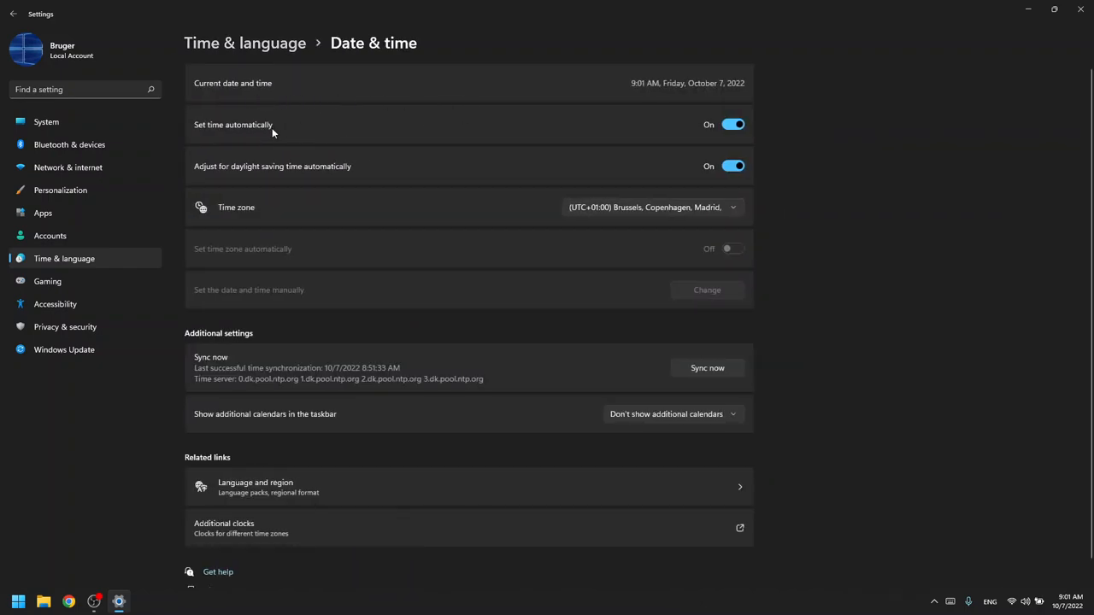
mouse_move(749, 128)
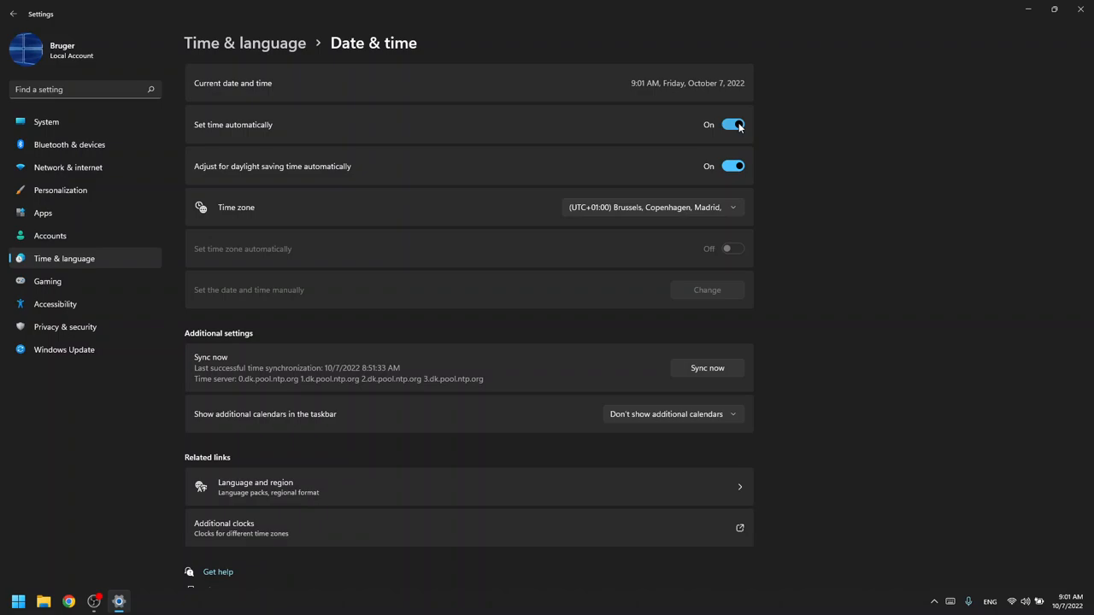
mouse_move(733, 126)
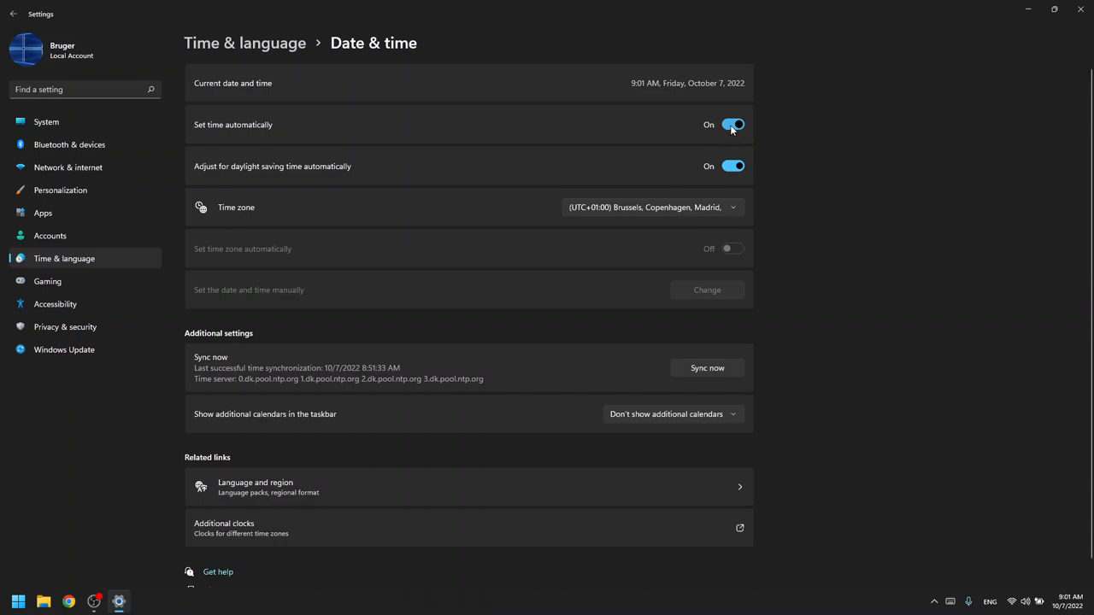
mouse_move(675, 140)
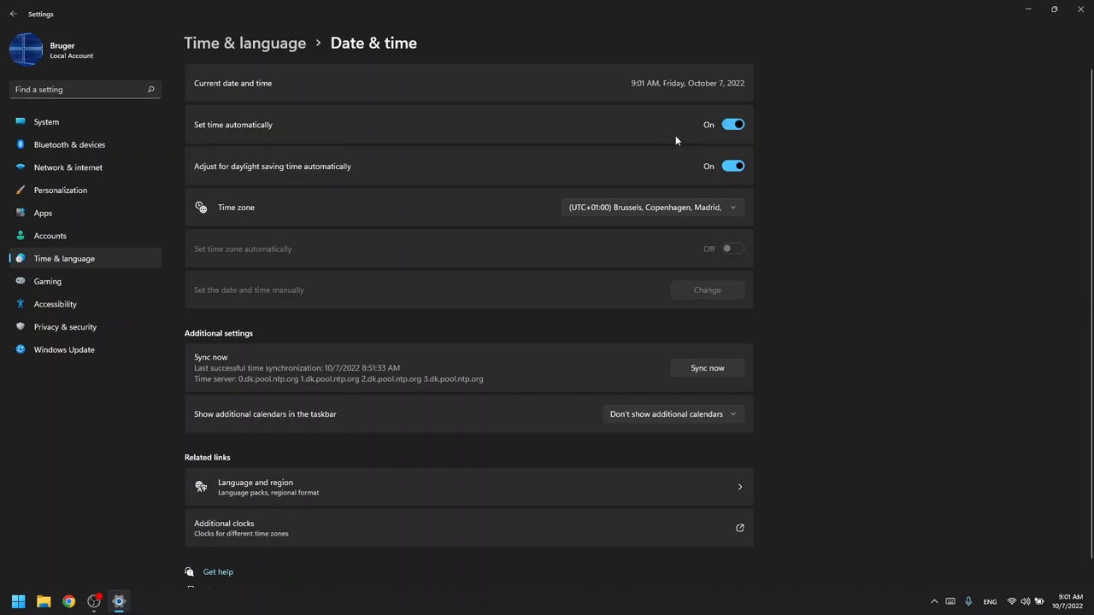
mouse_move(732, 134)
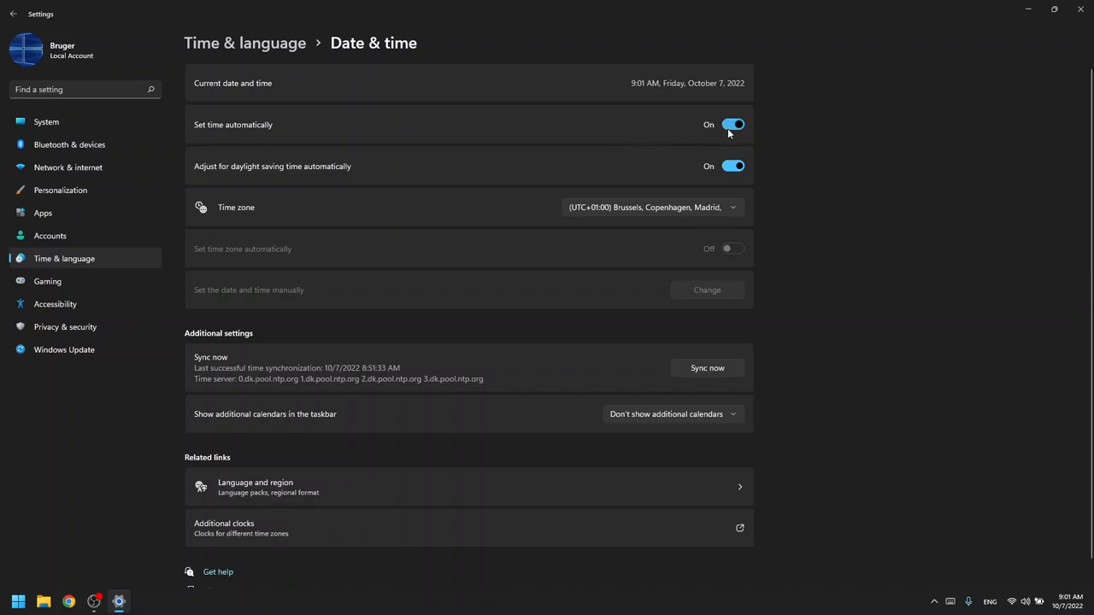
mouse_move(243, 217)
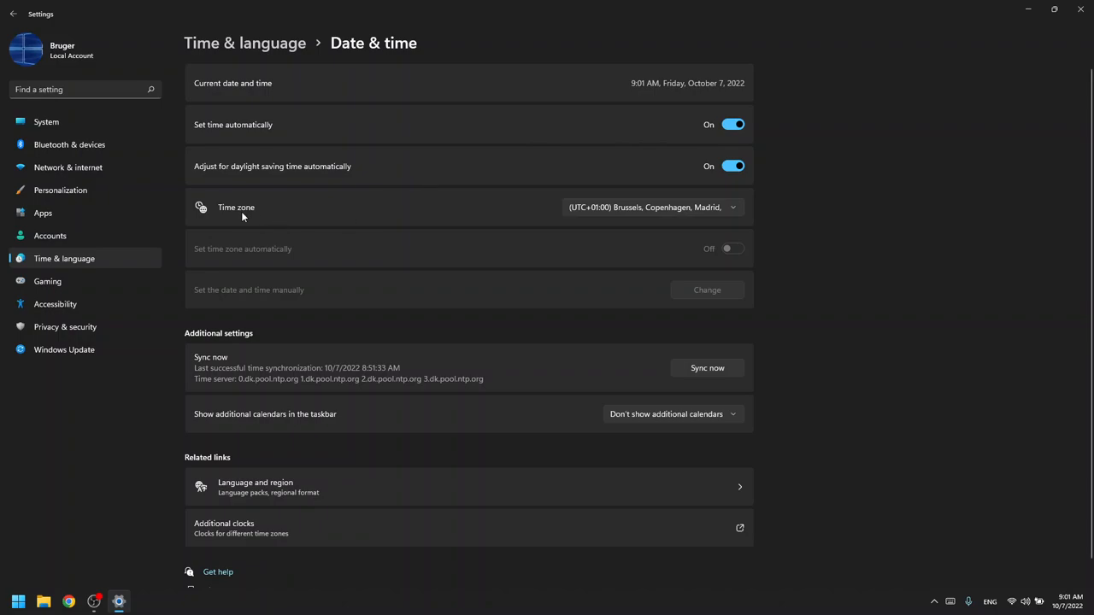
left_click(650, 207)
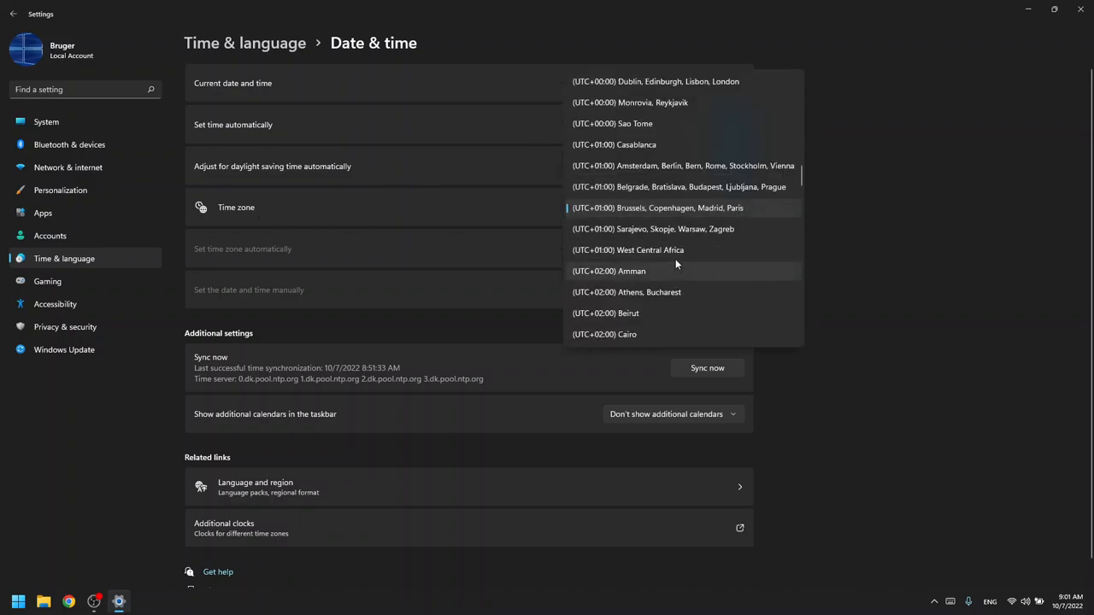
scroll("up", 3)
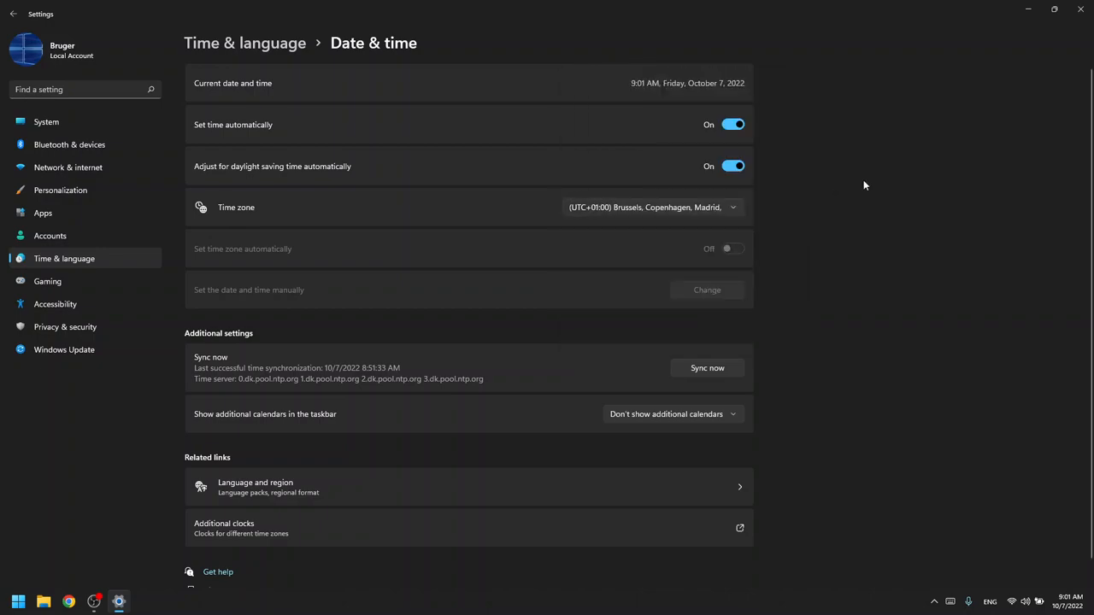
mouse_move(854, 183)
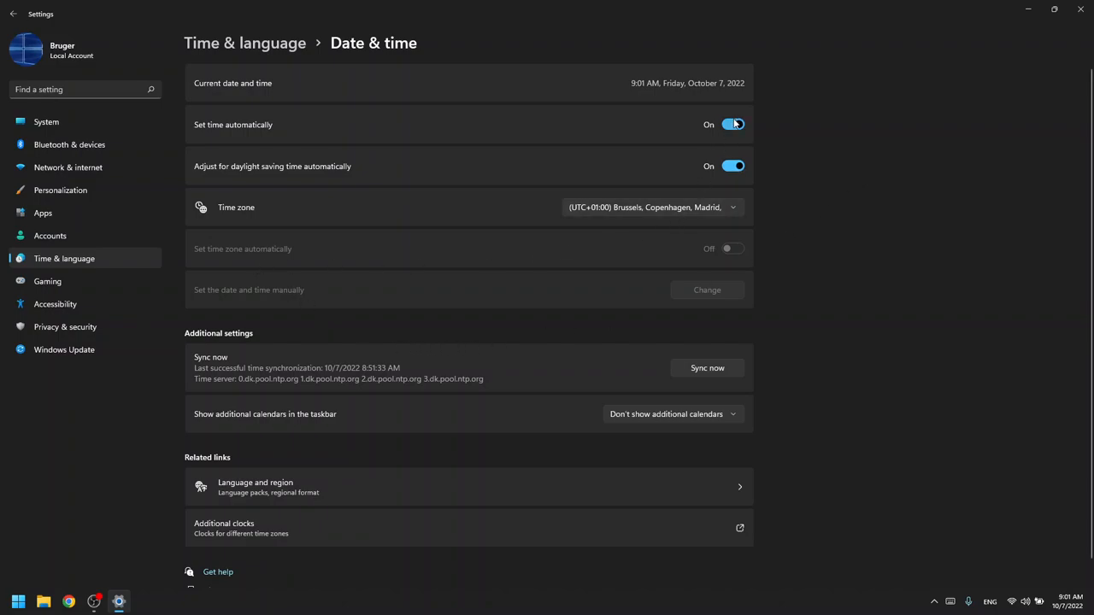
- Switch off 'Set time automatically', bring up the manual Change dialog, then cancel it unchanged
left_click(731, 123)
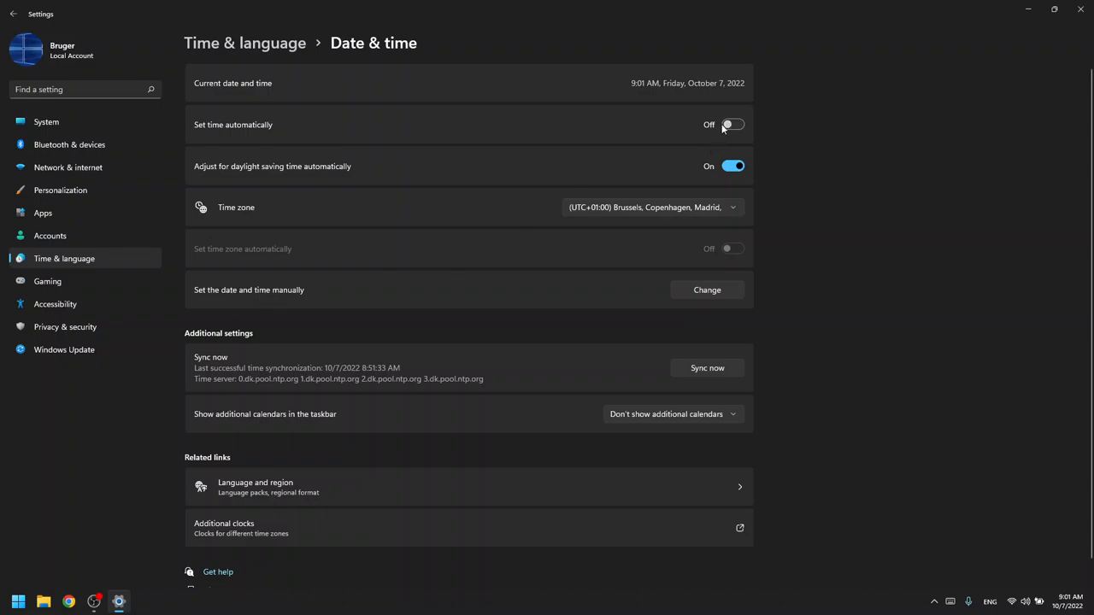
mouse_move(756, 259)
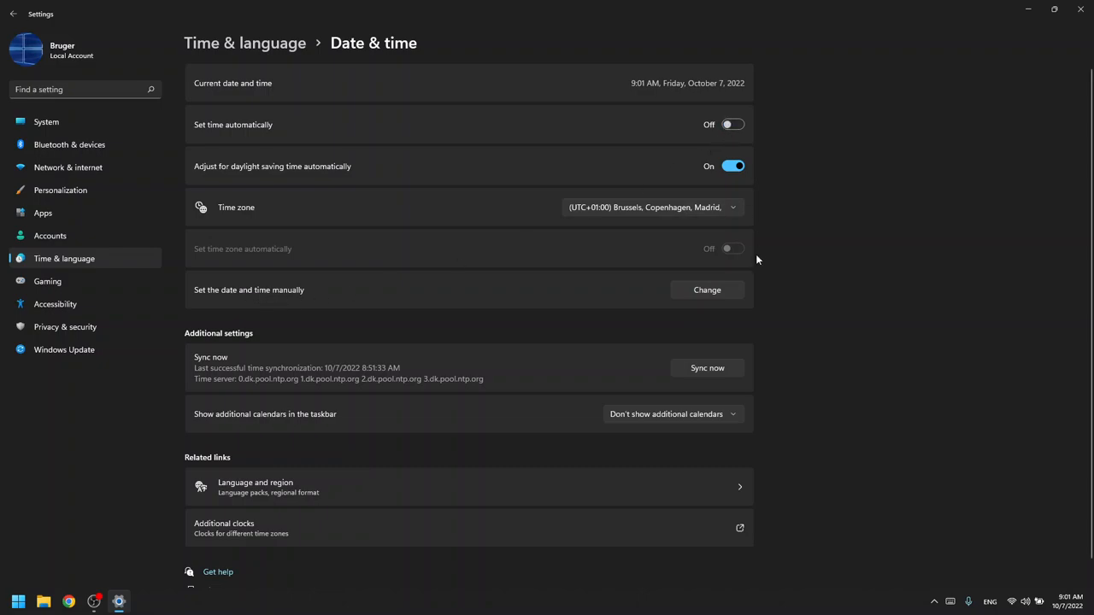
left_click(707, 291)
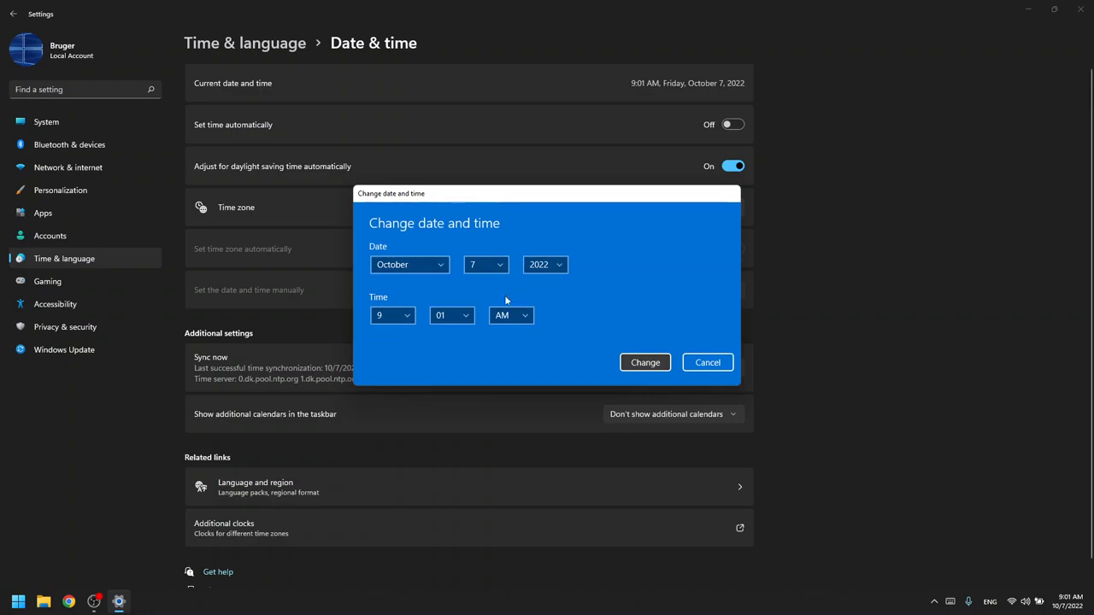
mouse_move(708, 363)
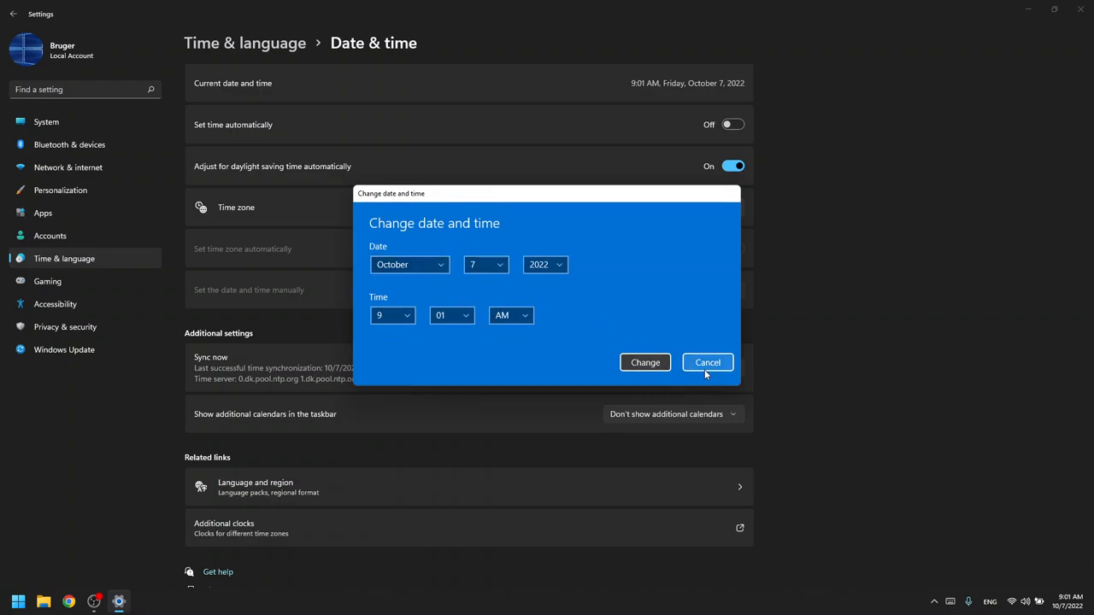
left_click(707, 362)
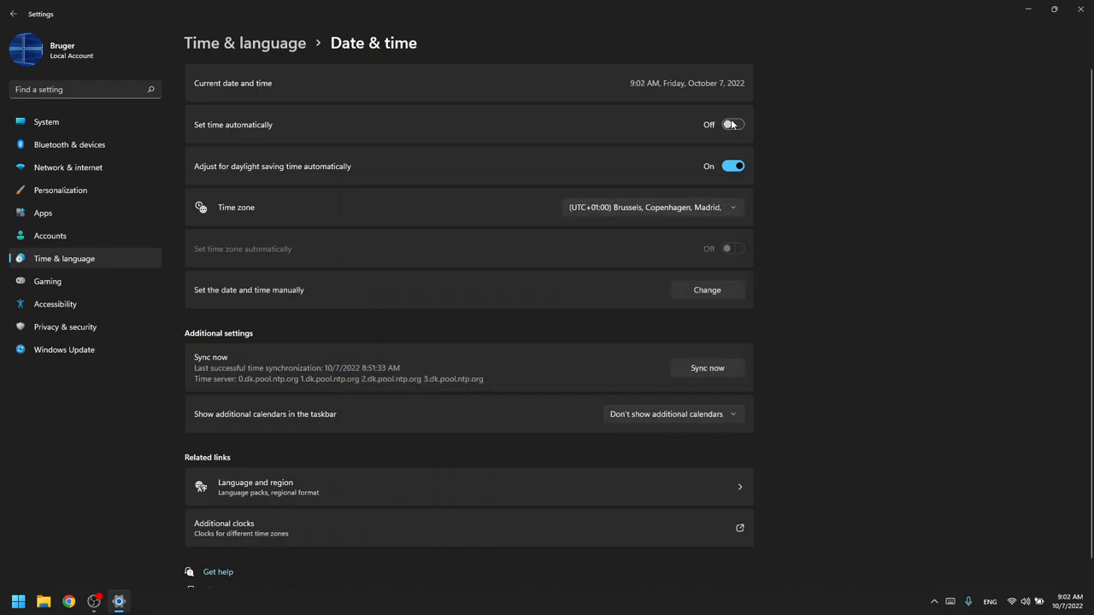
- Switch 'Set time automatically' back on
left_click(731, 123)
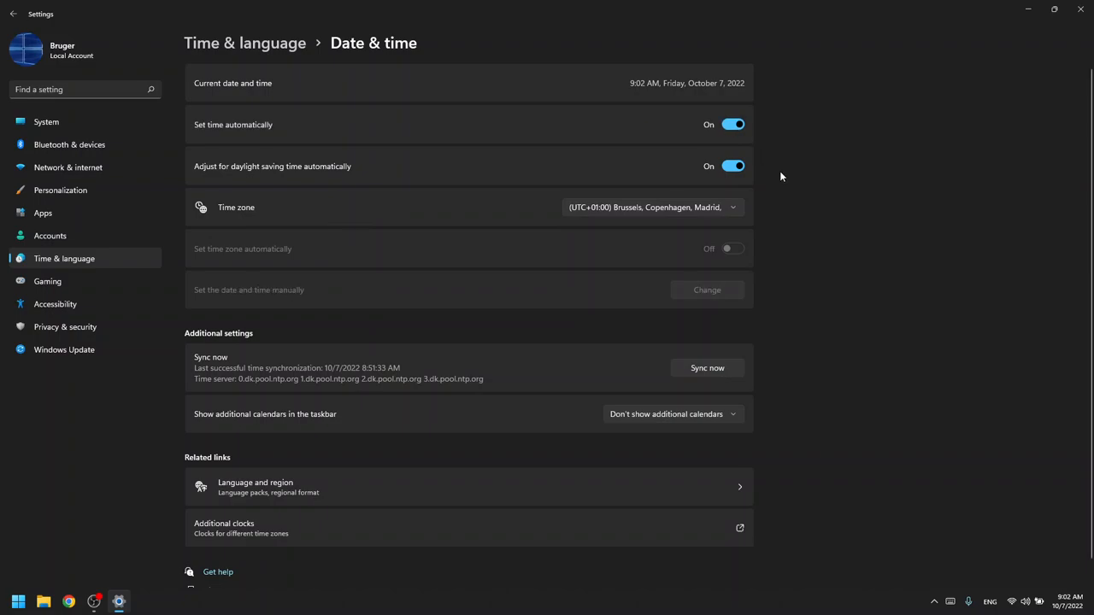
mouse_move(786, 190)
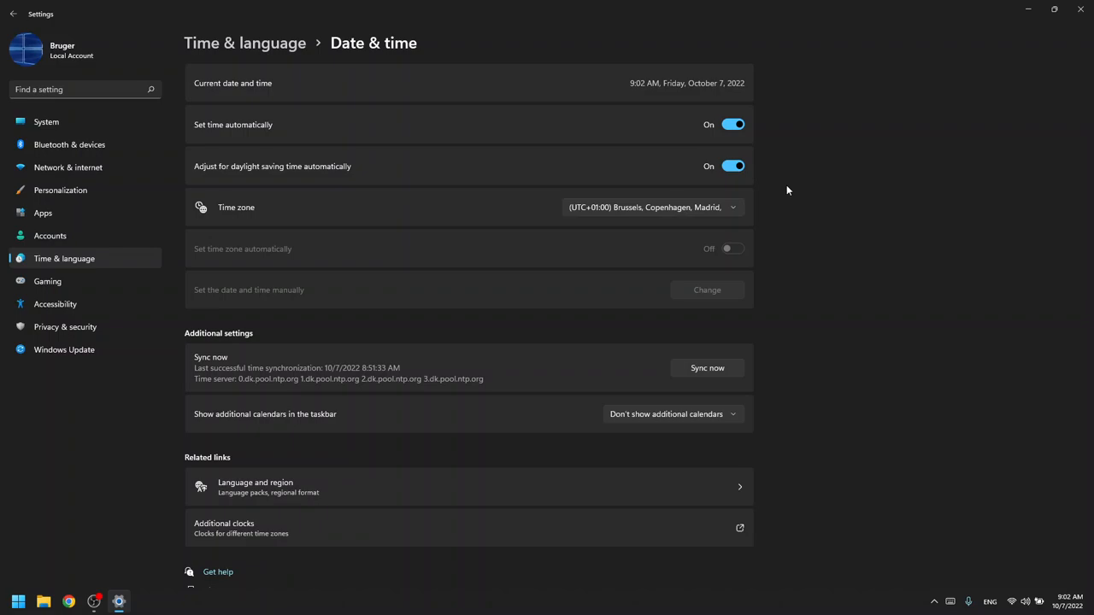
mouse_move(789, 185)
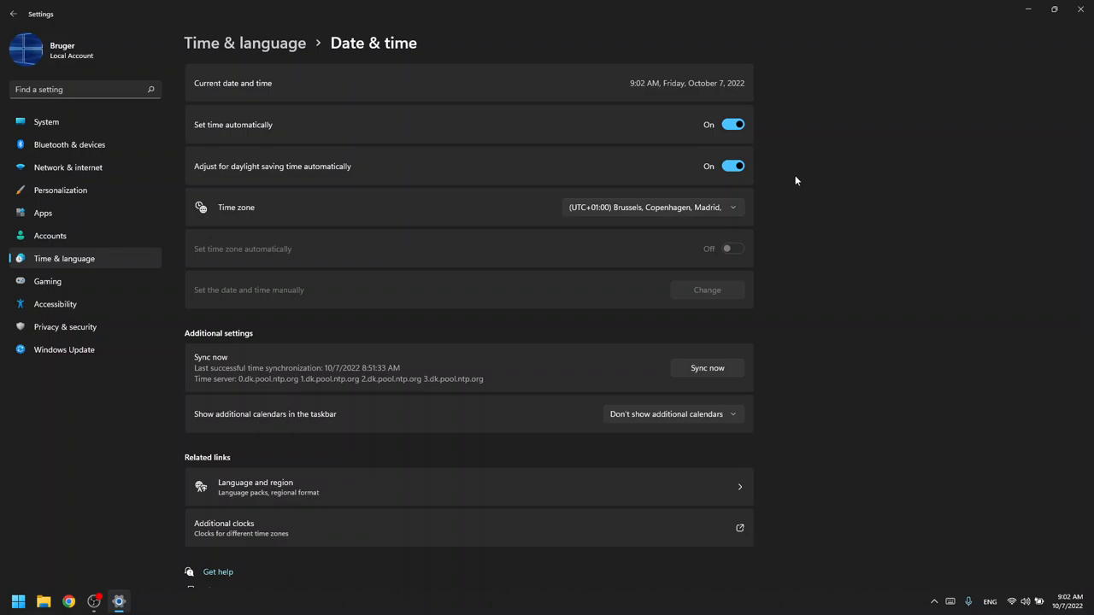
mouse_move(804, 233)
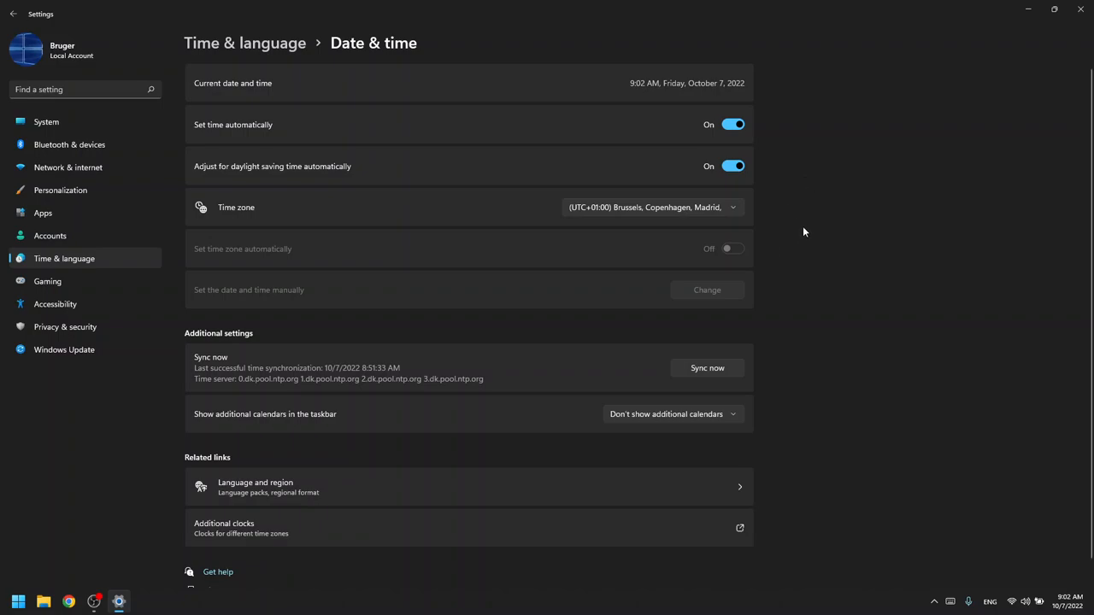